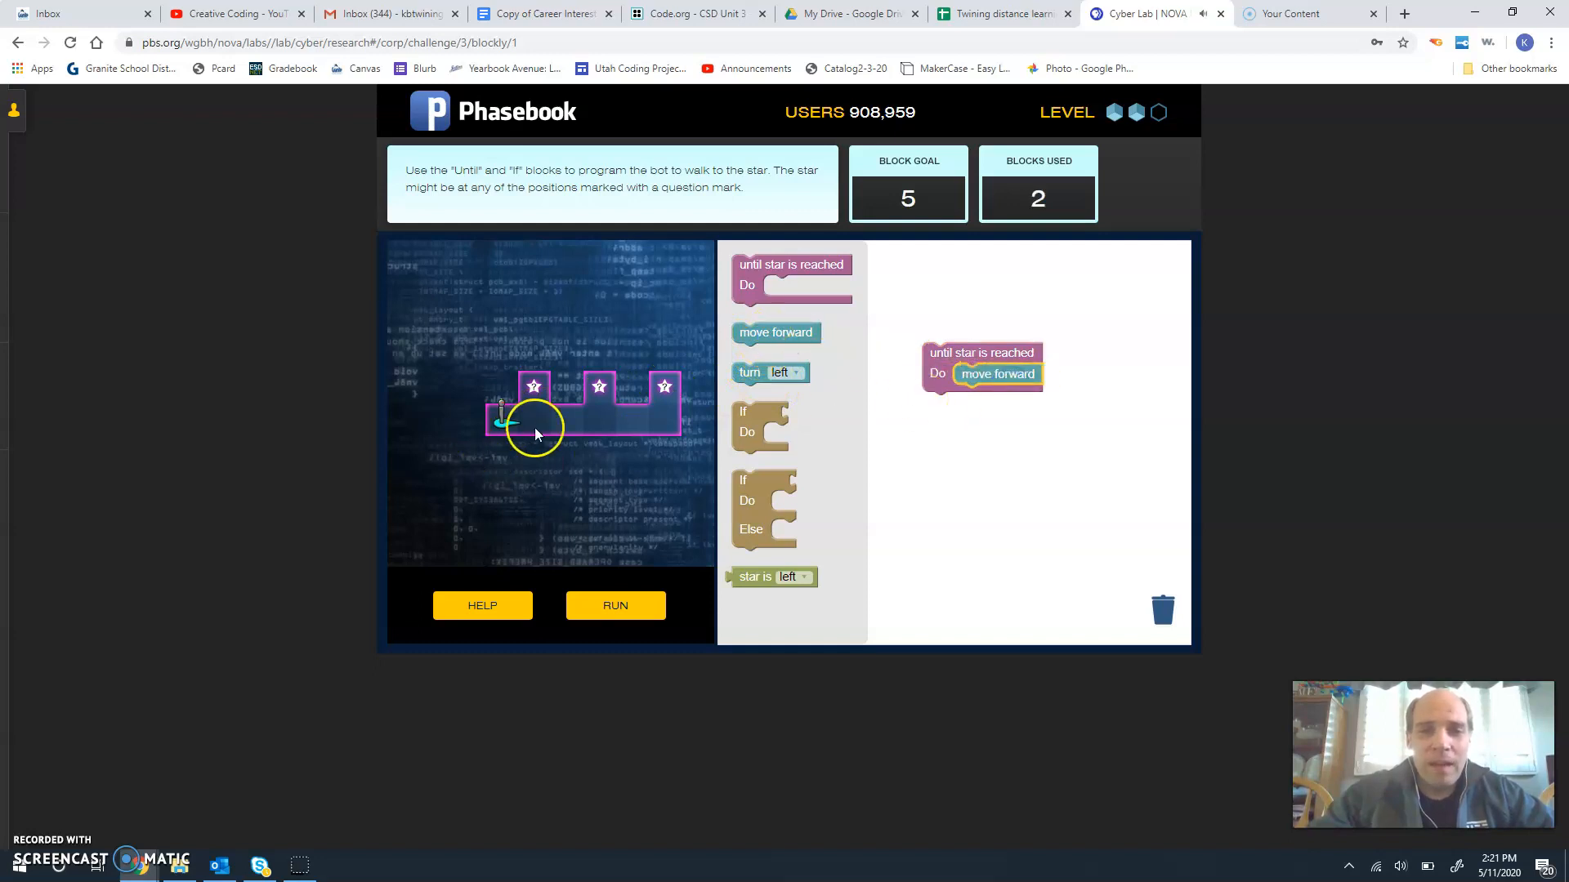
pyautogui.moveTo(533, 463)
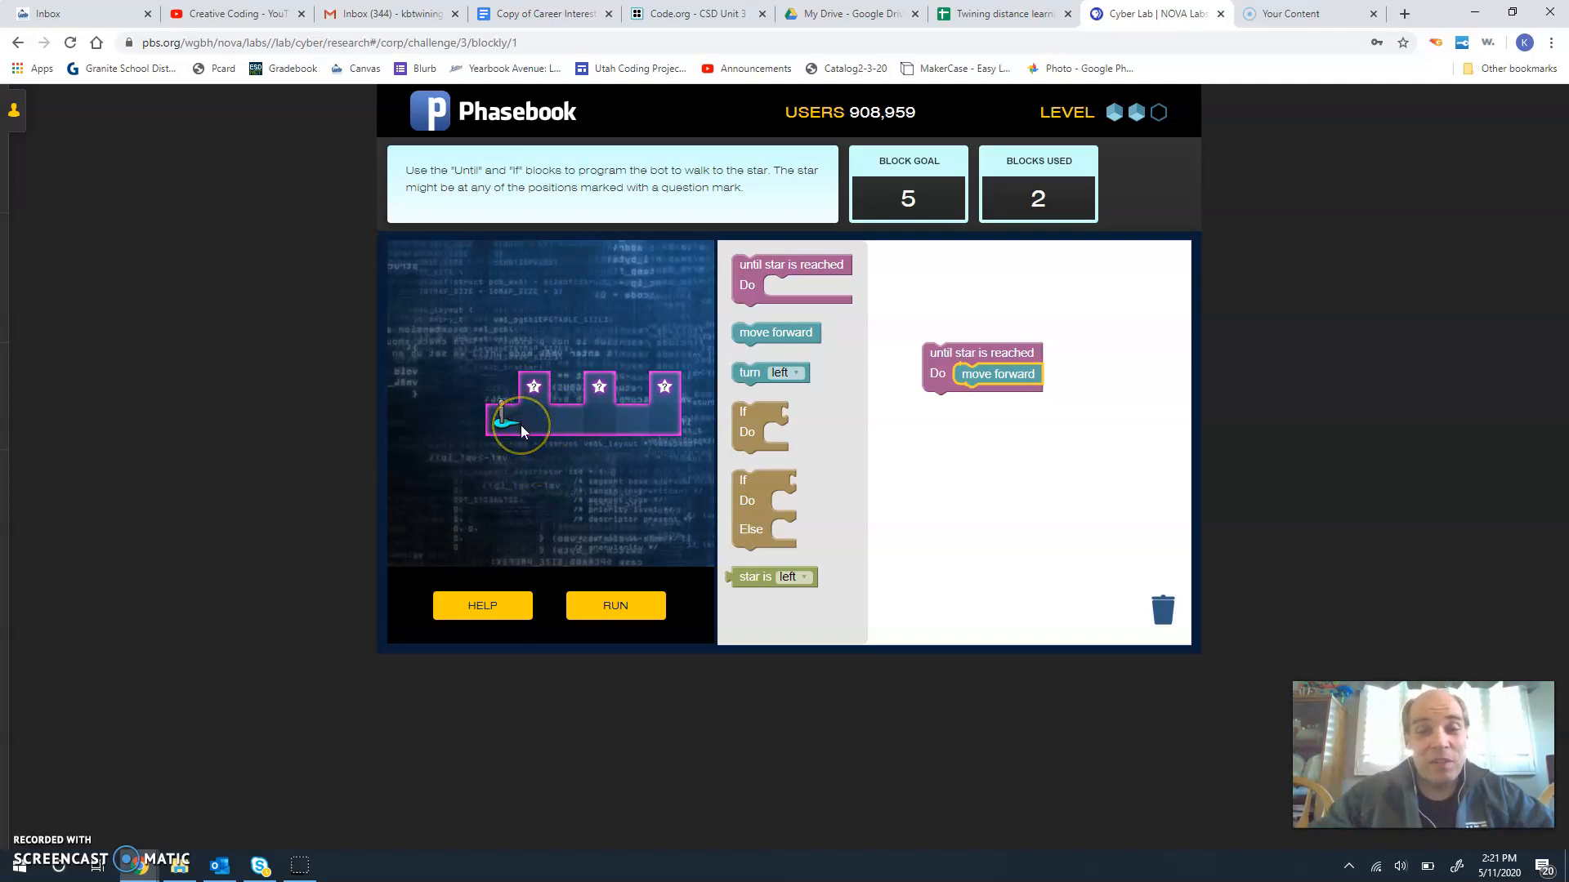
pyautogui.moveTo(520, 415)
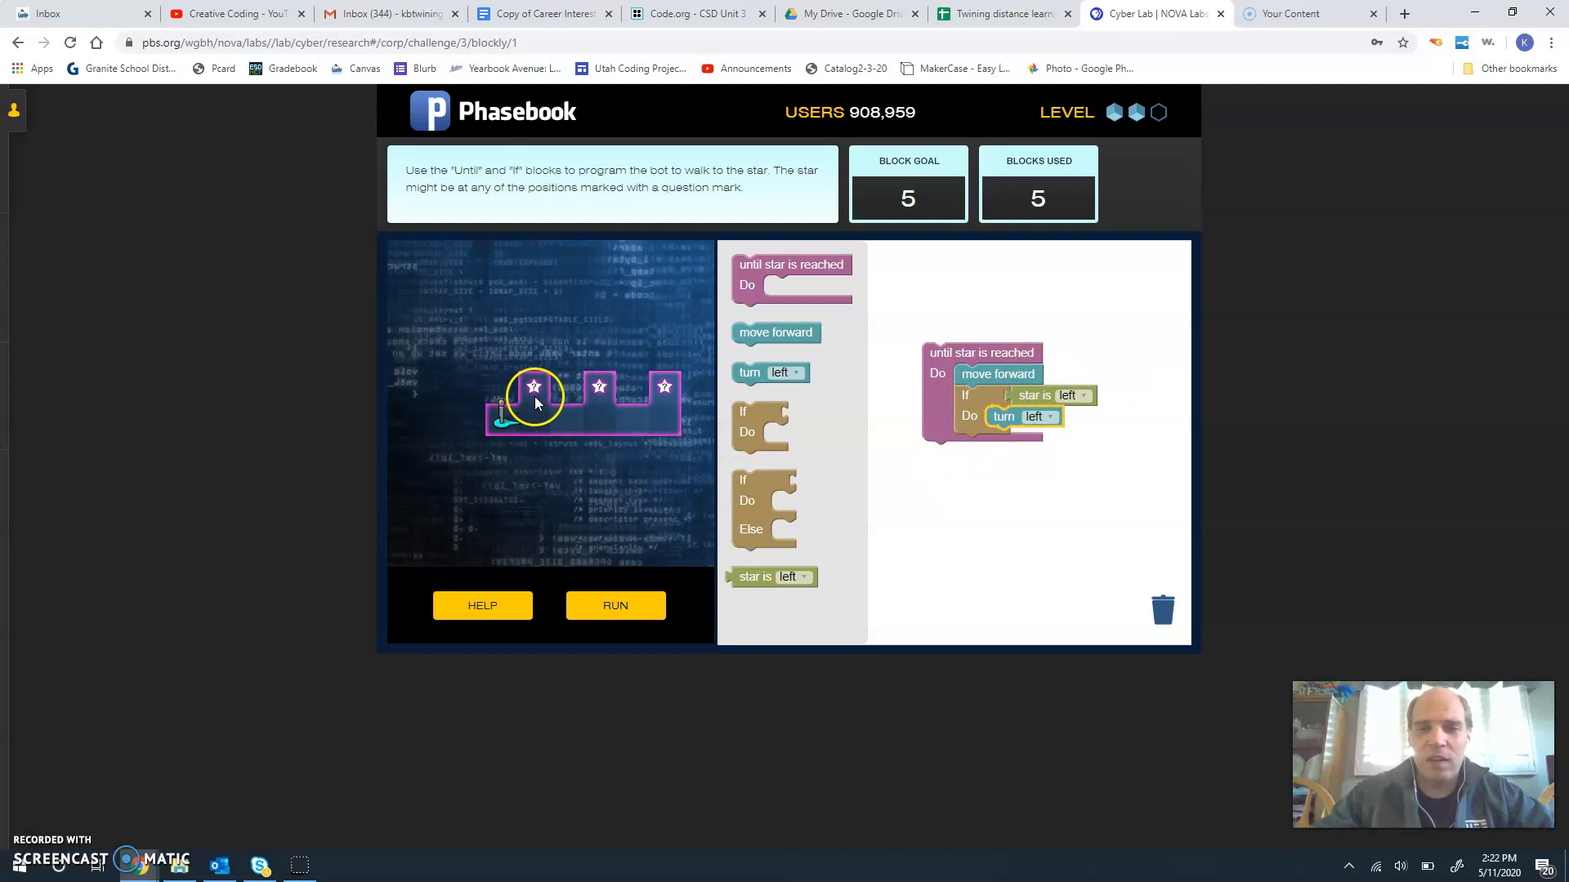
# Run the five-block until-loop program so the bot reaches the star.
pyautogui.click(614, 606)
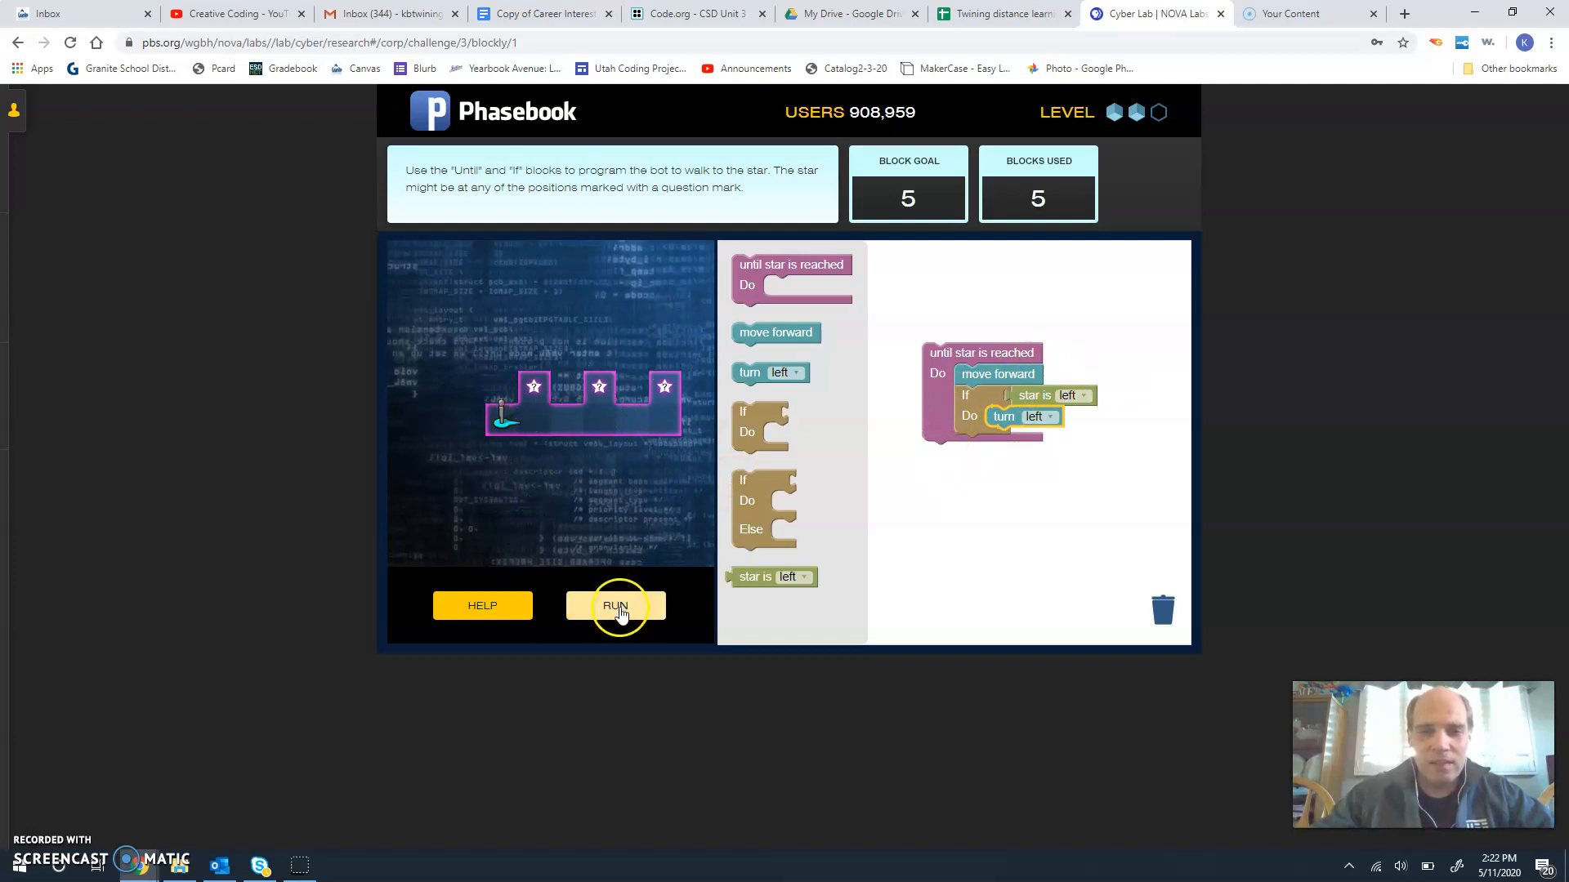
pyautogui.click(615, 605)
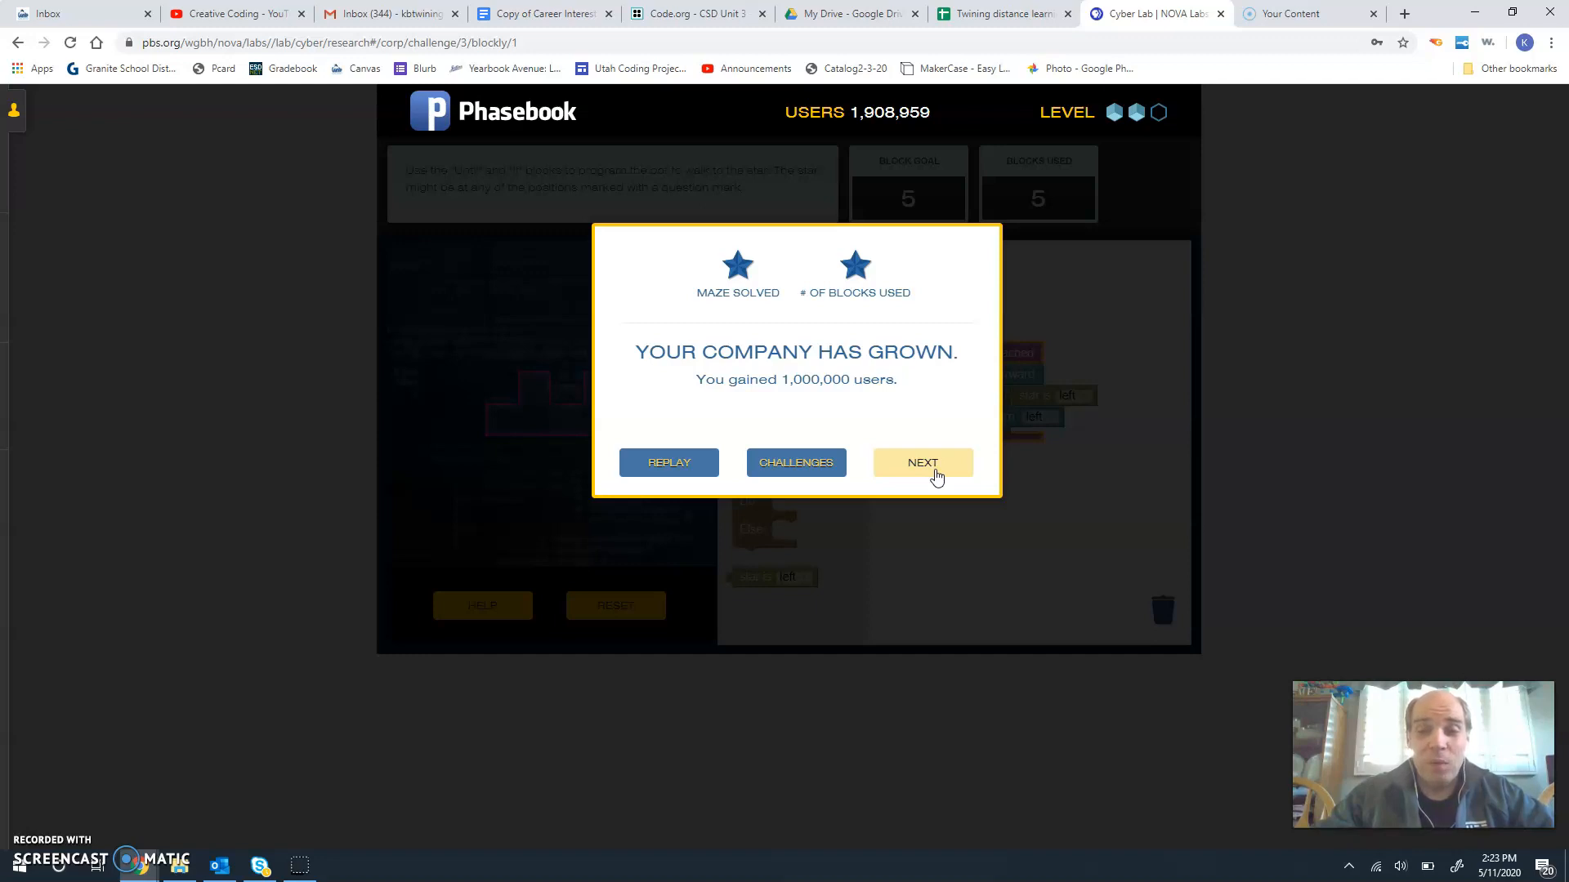
# Continue from the success dialog to level 2, the seven-block maze.
pyautogui.click(921, 462)
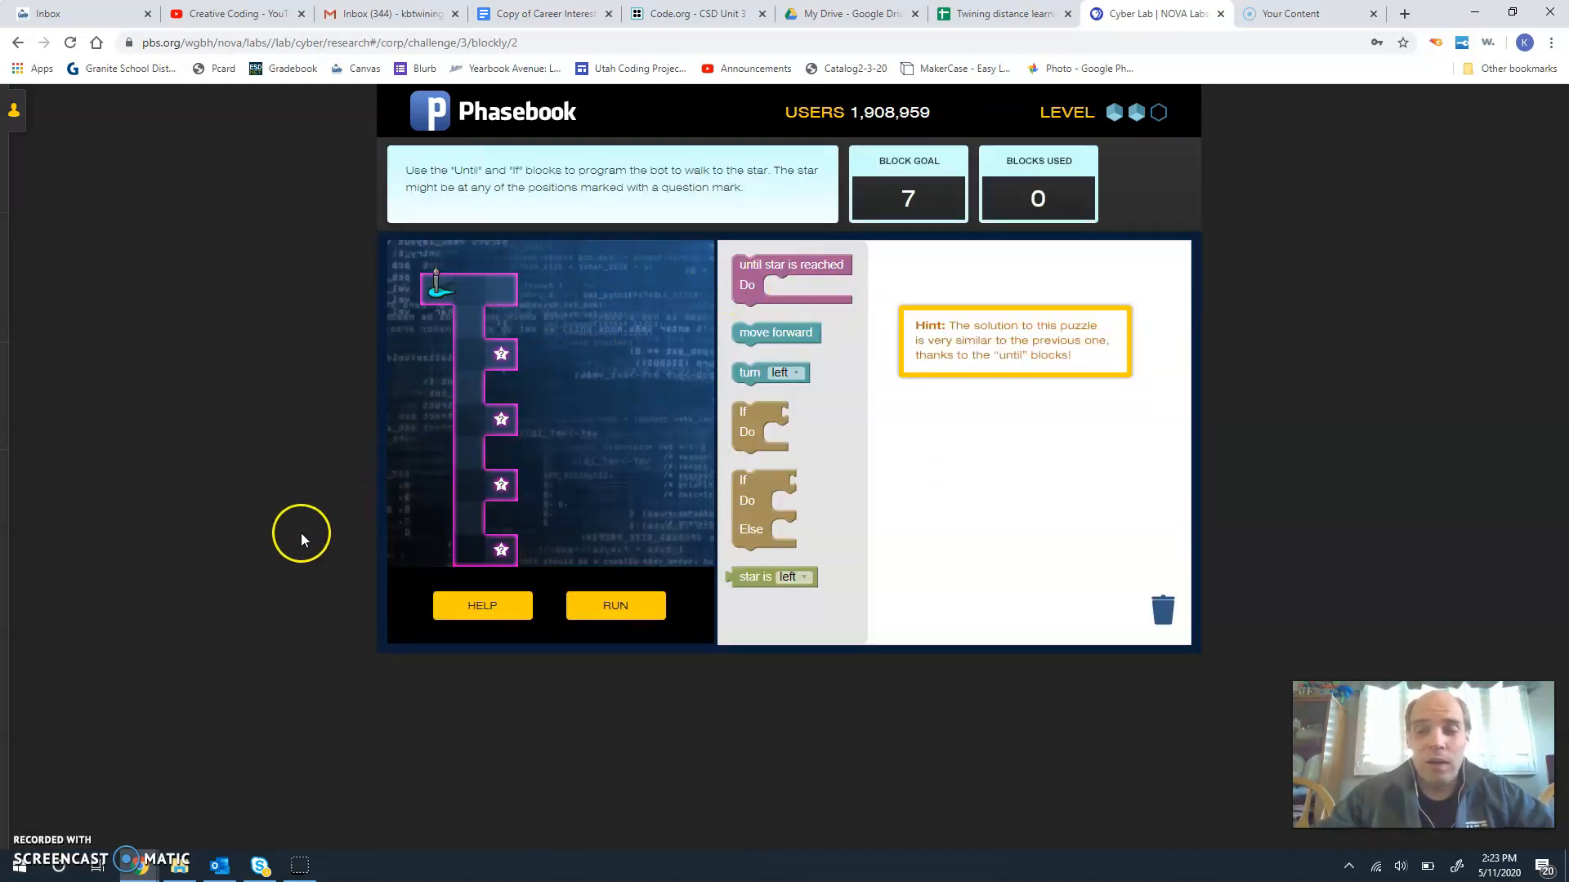
pyautogui.moveTo(45, 841)
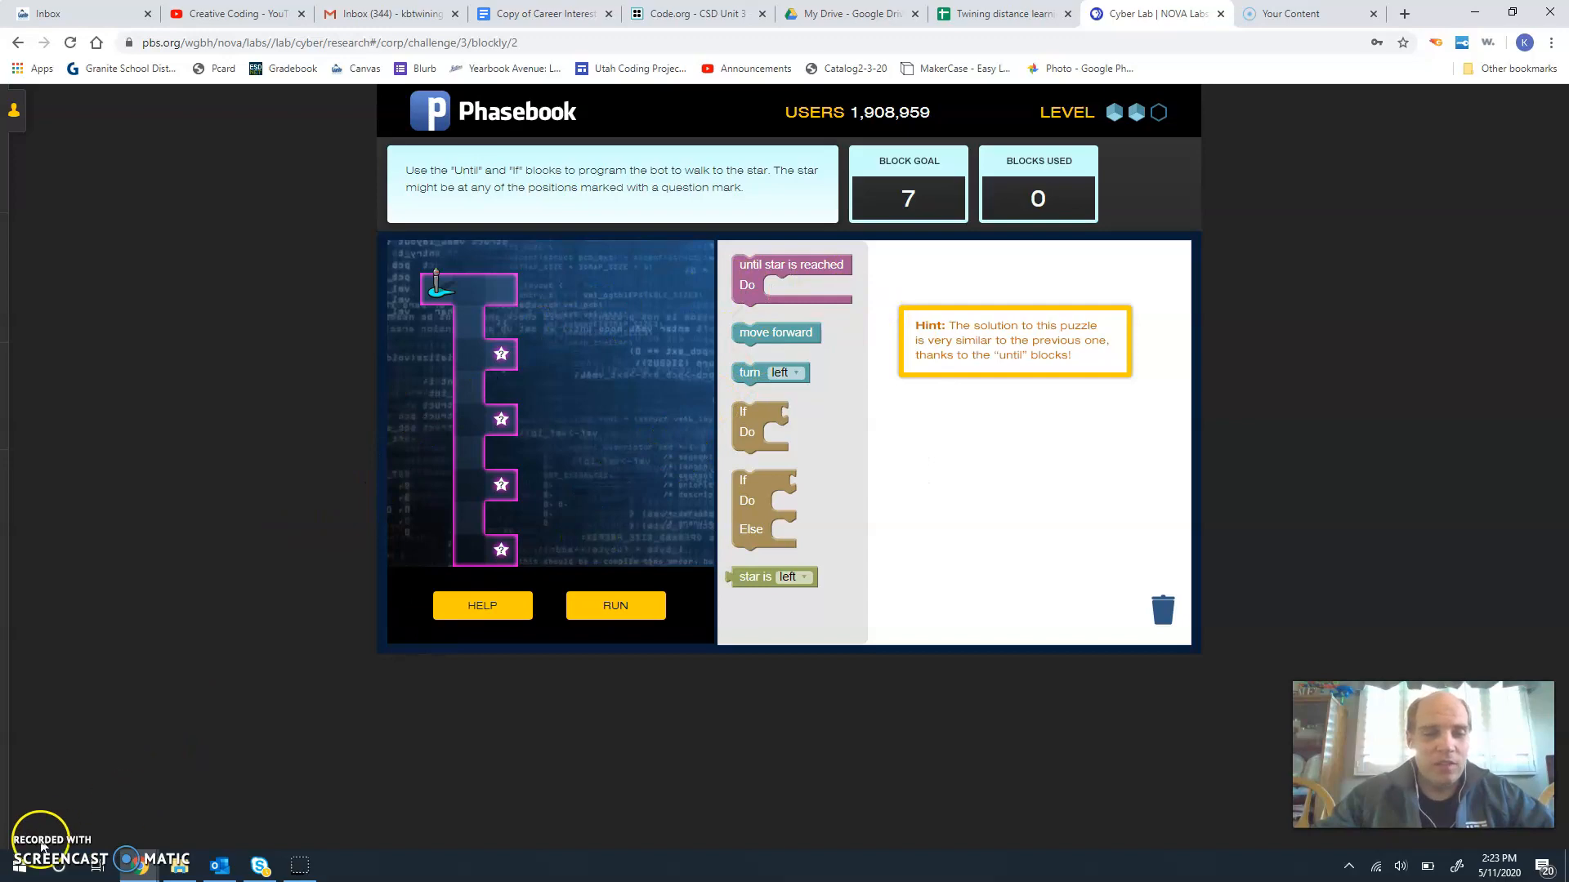